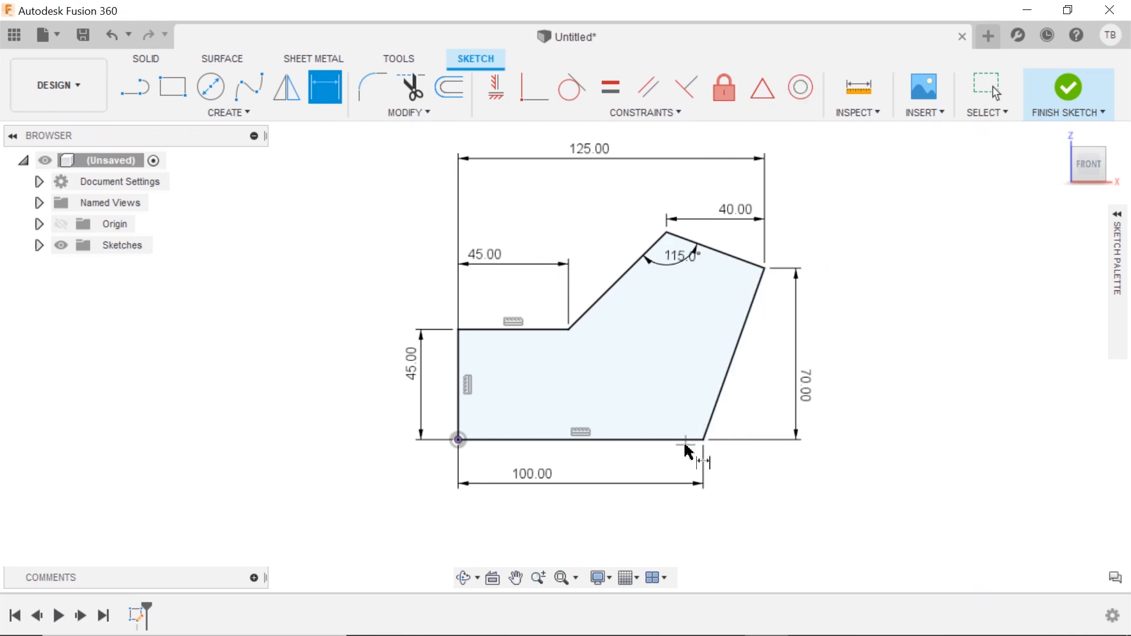
- Dimension the lower right angle between the bottom and slanted edges, accepting it as driven (109.7°)
left_click(703, 440)
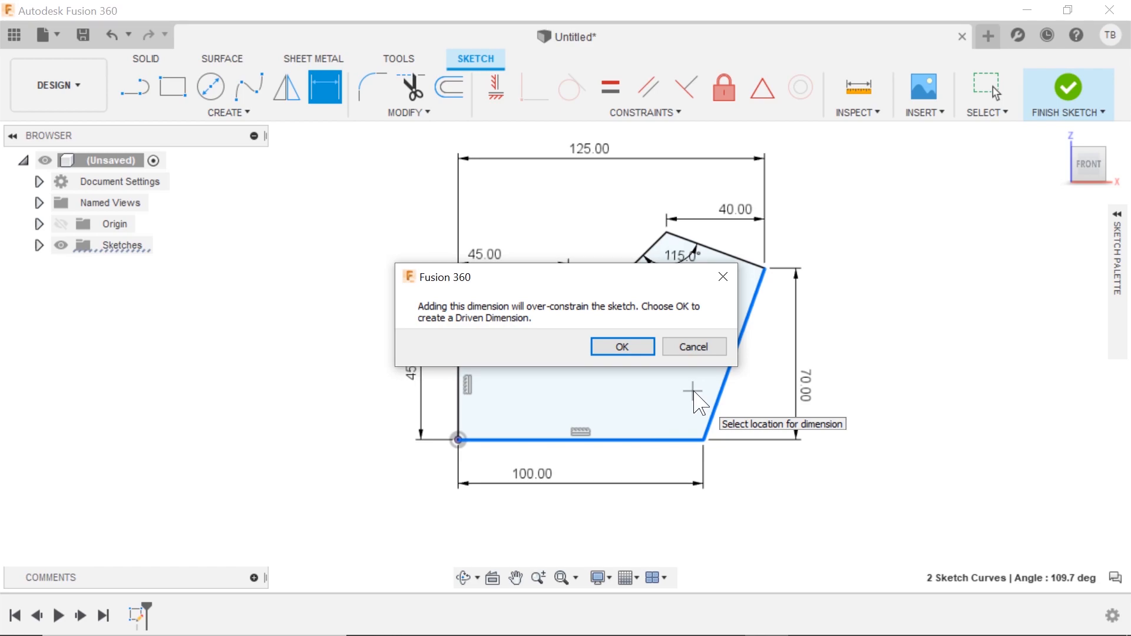
left_click(692, 347)
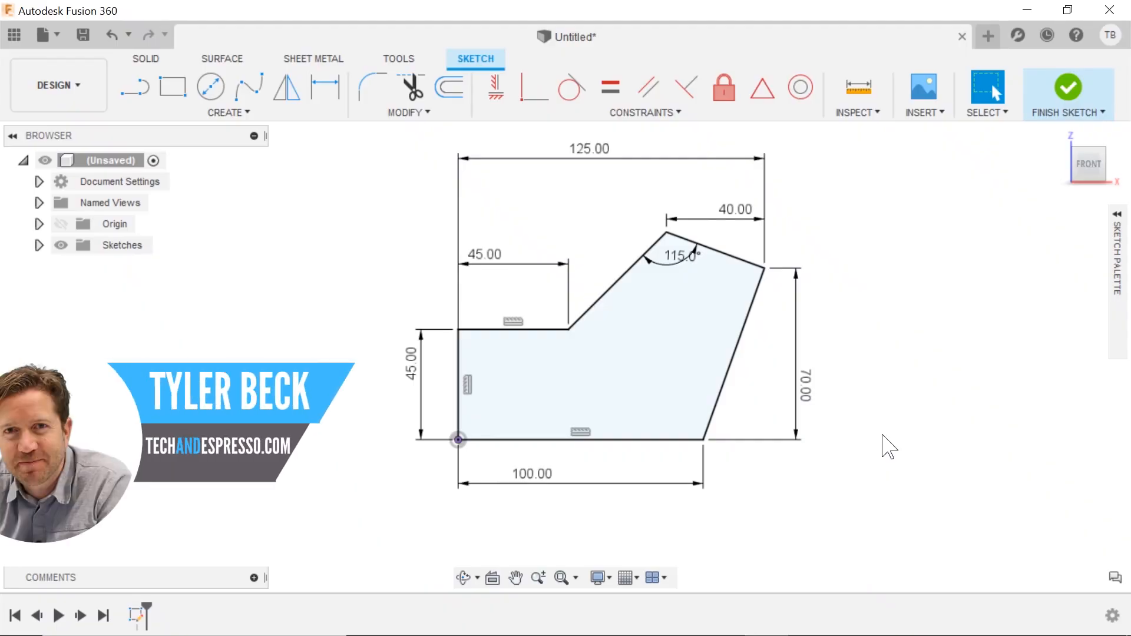
mouse_move(740, 401)
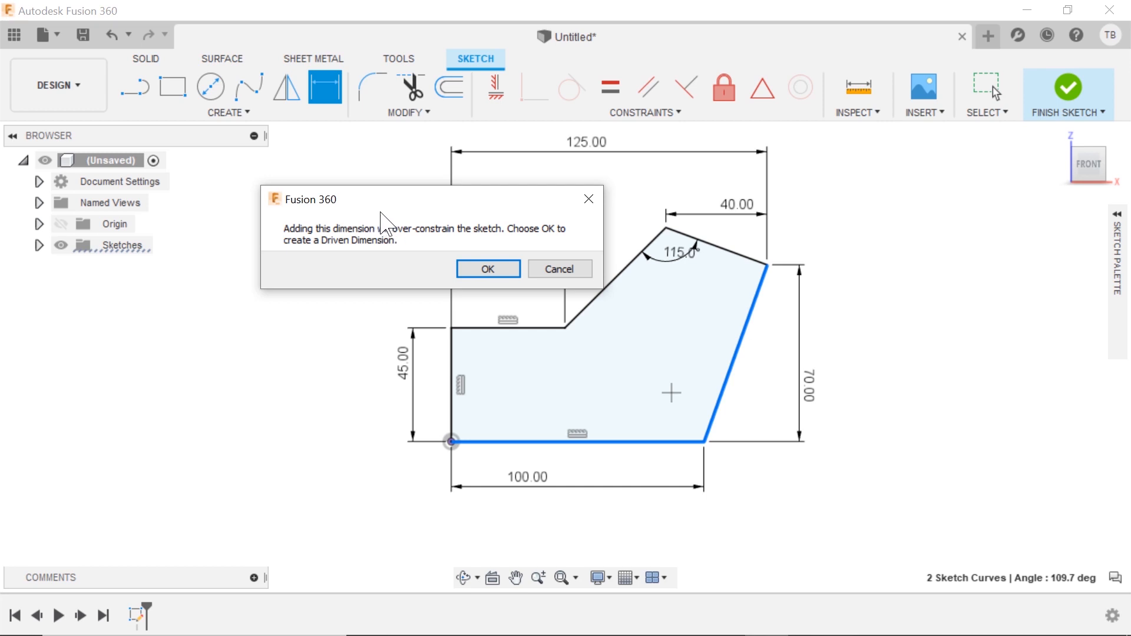
mouse_move(425, 237)
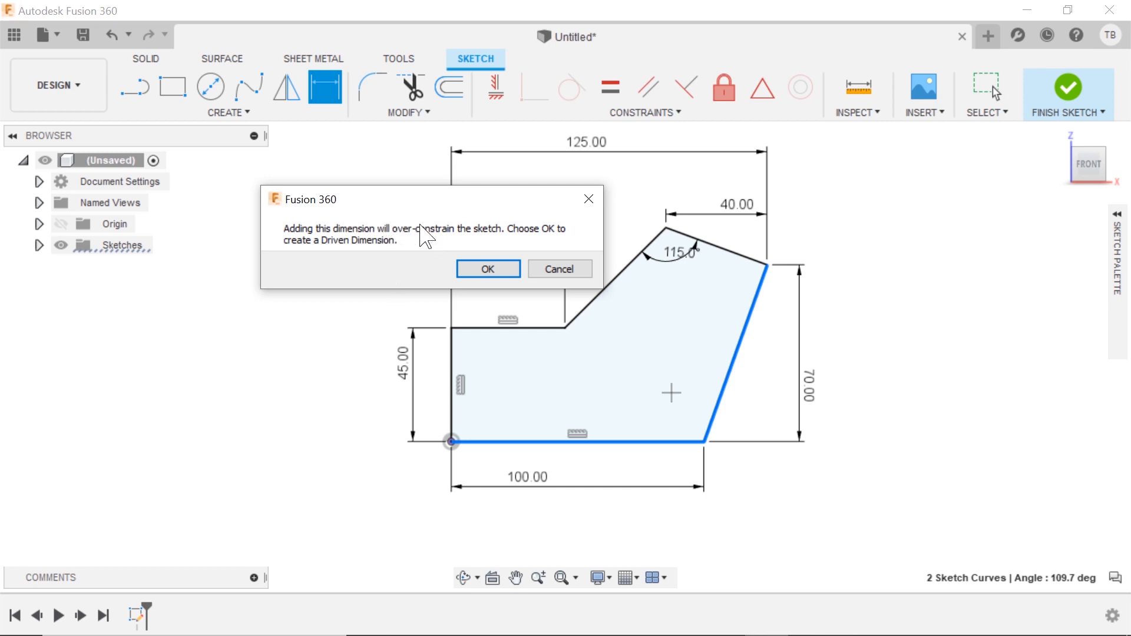
mouse_move(488, 269)
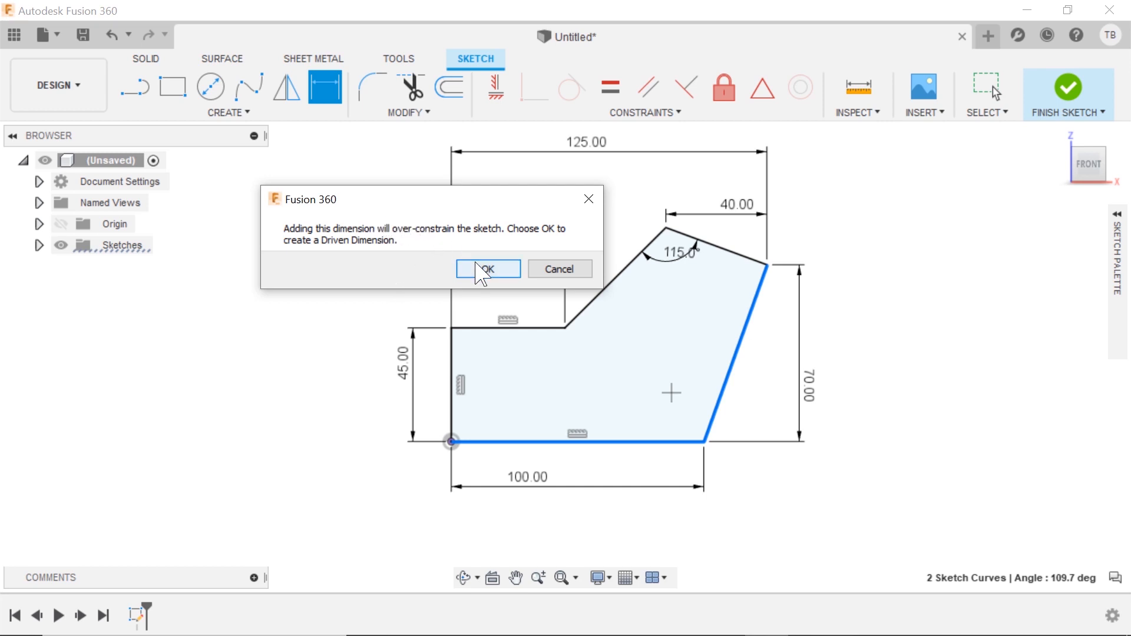
left_click(487, 269)
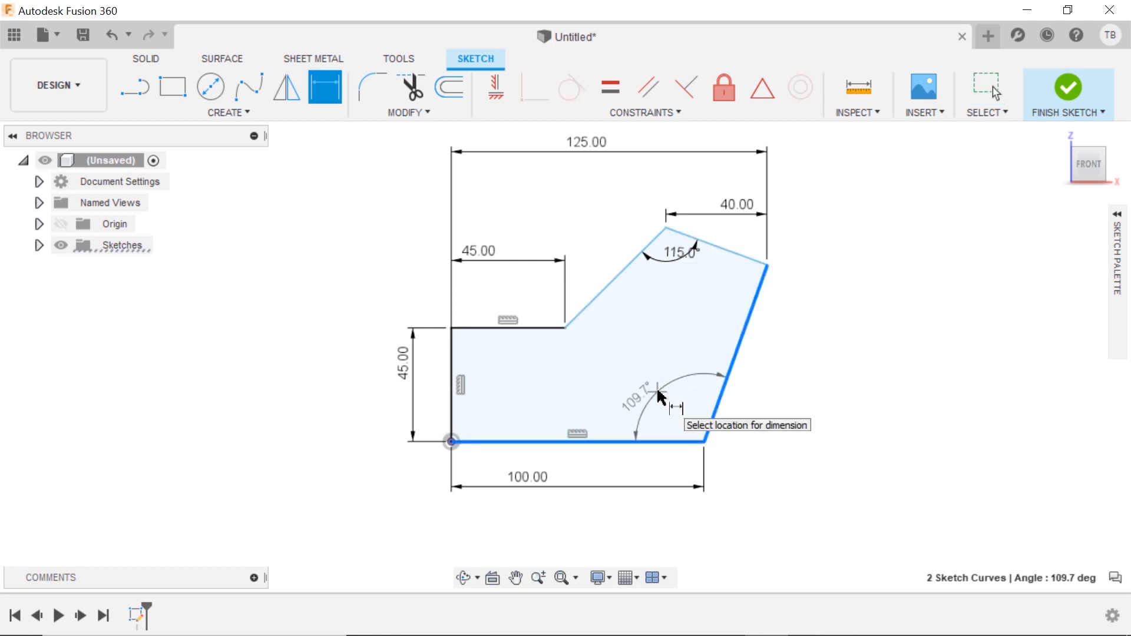
- Place the lower right angle dimension inside the shape and set it to 110°
left_click(661, 397)
type("110")
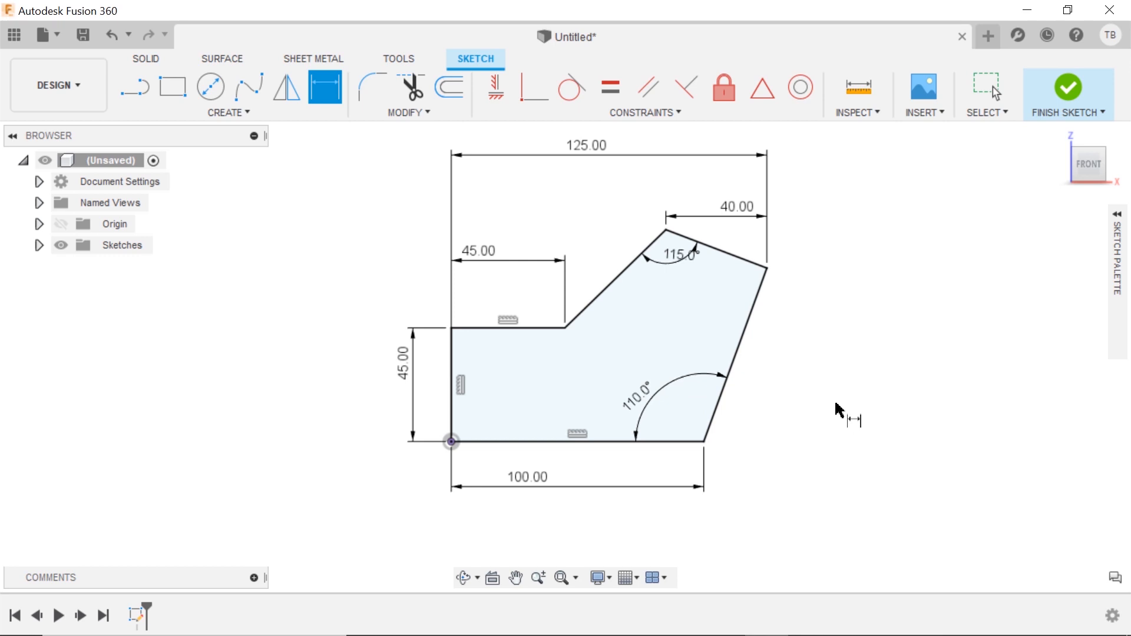
mouse_move(787, 352)
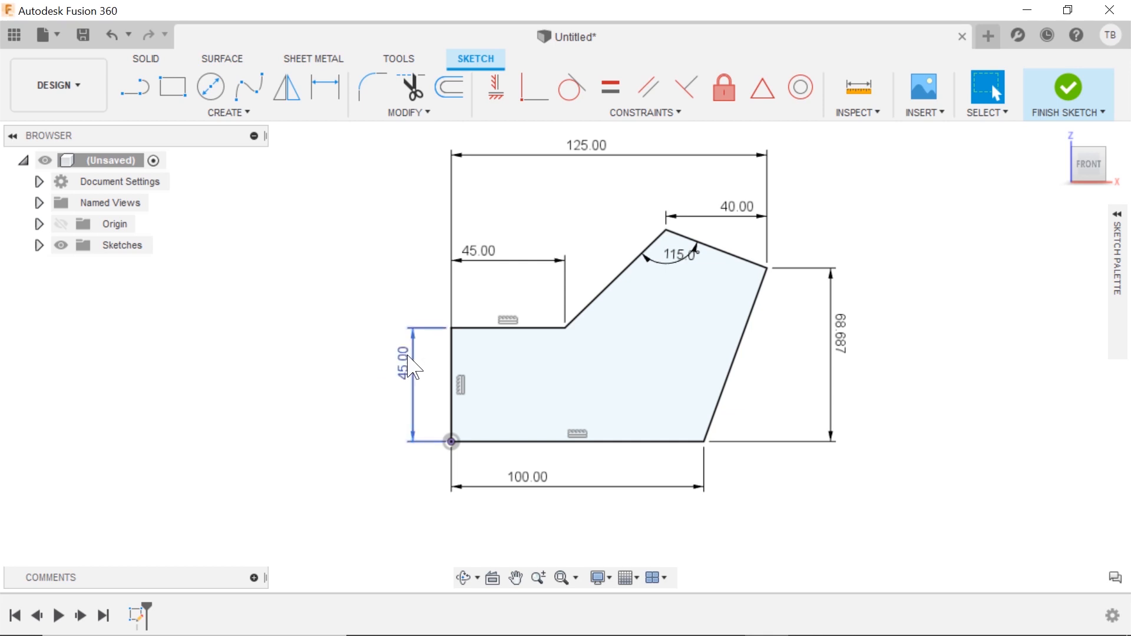
mouse_move(411, 353)
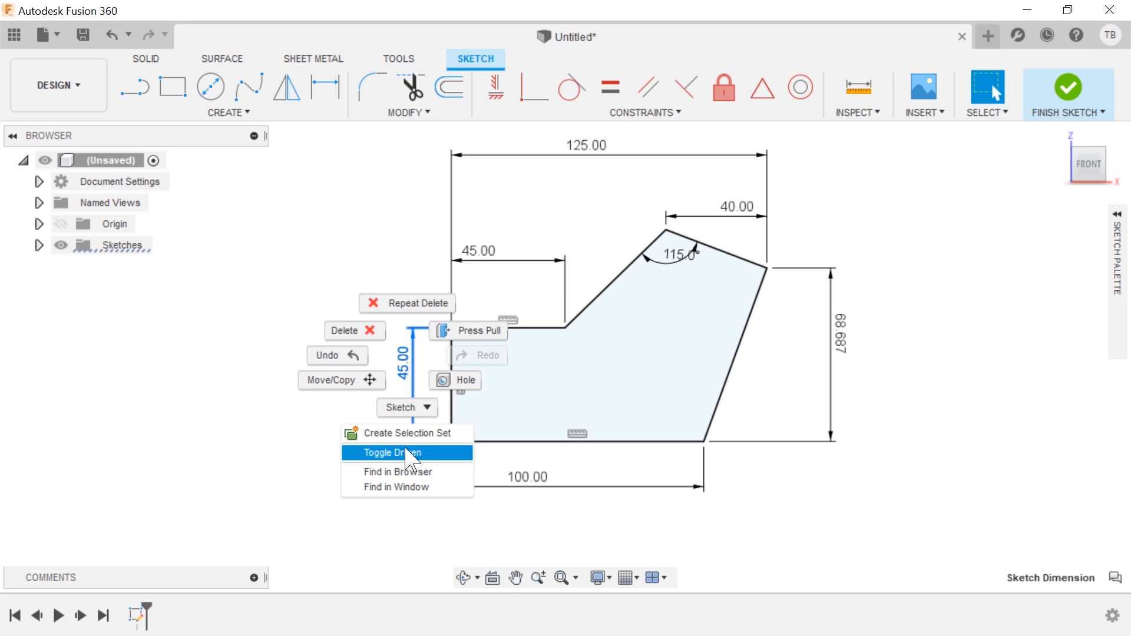
- Toggle the left 45.00 height dimension to driven, now reading 43.246
left_click(398, 452)
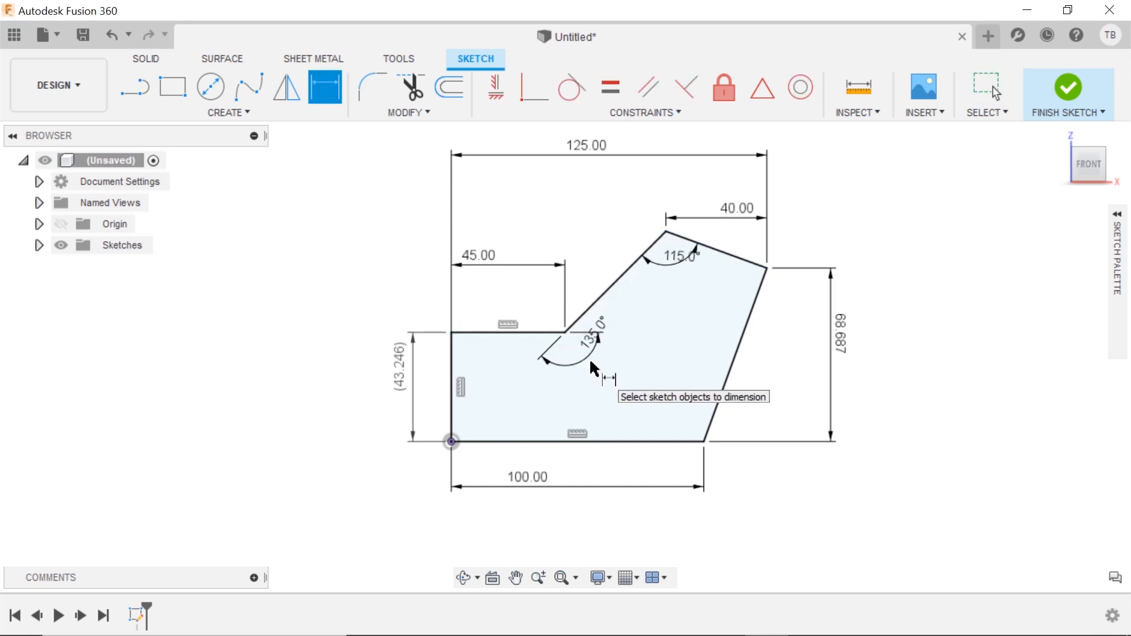
mouse_move(977, 318)
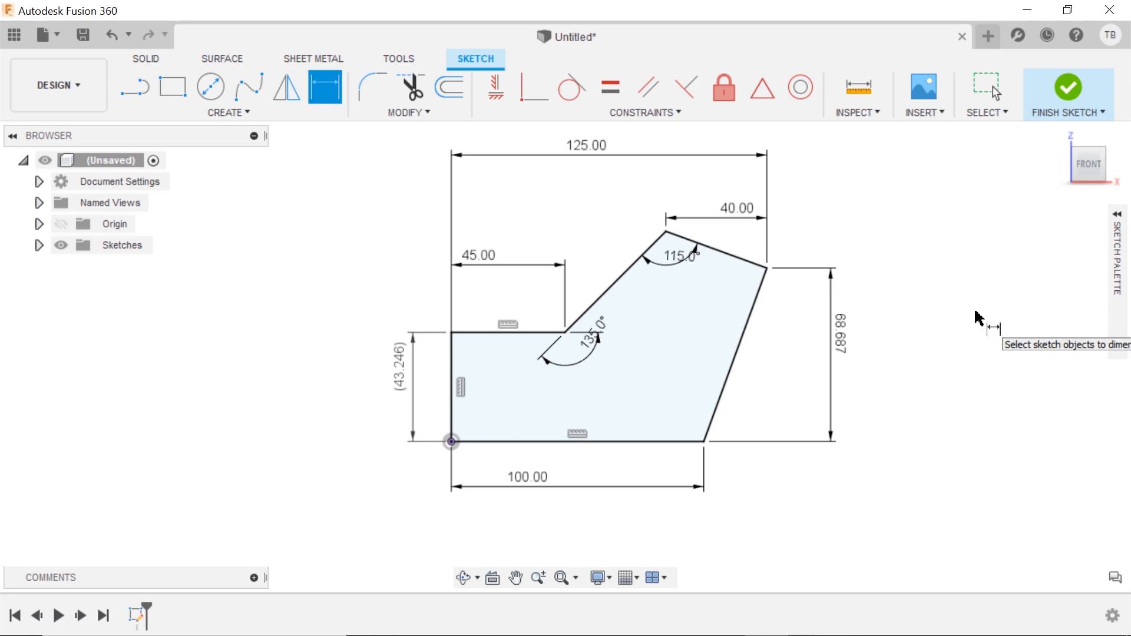